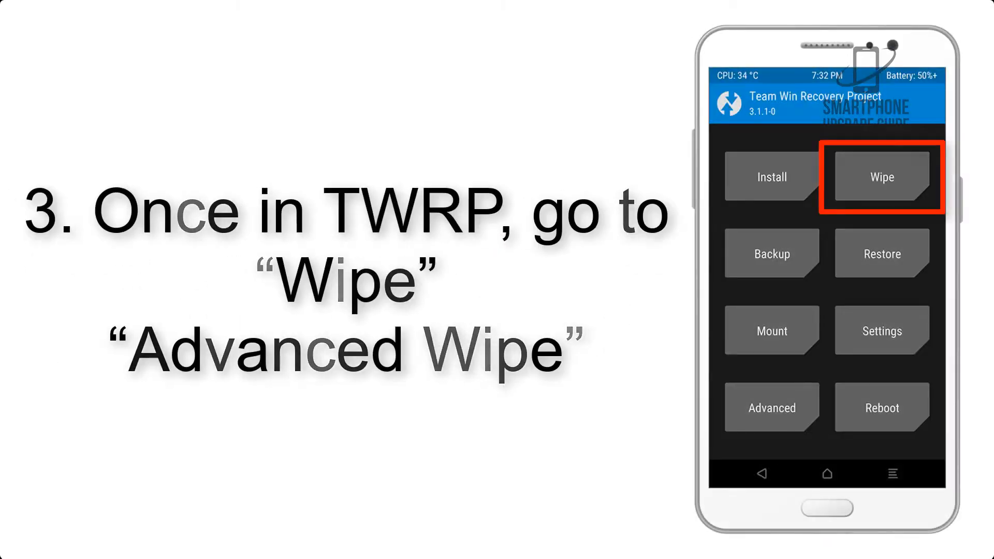
Reach the Advanced Wipe list with Dalvik Cache, System, data and Cache selectable
left_click(881, 177)
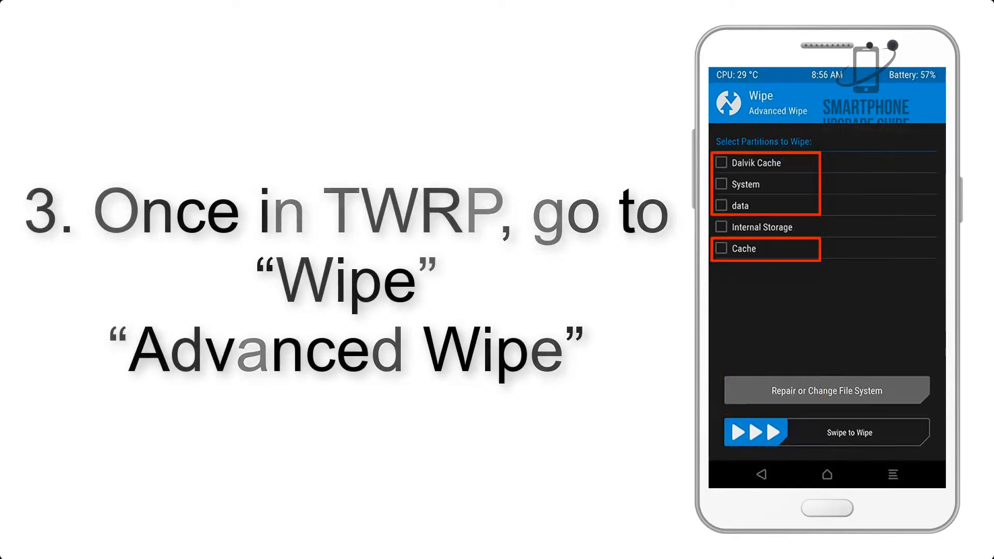